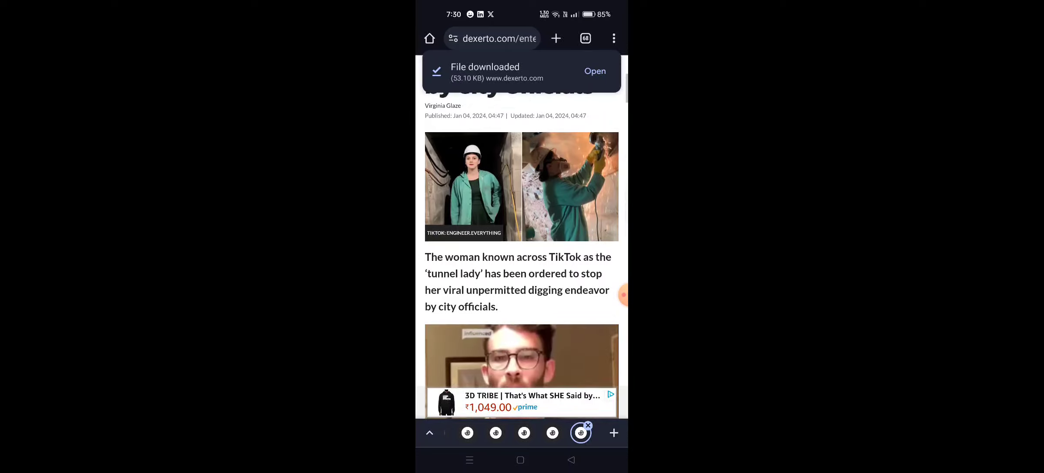
scroll("down", 3)
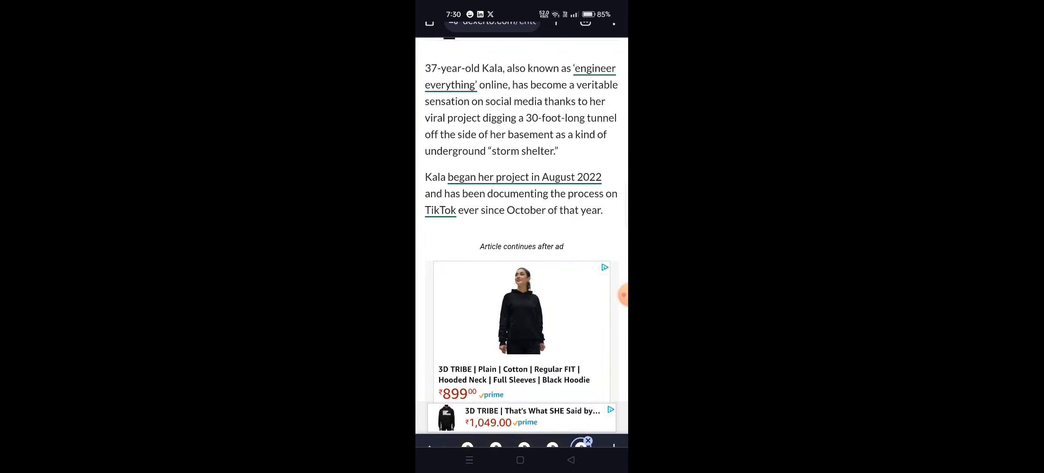
scroll("down", 3)
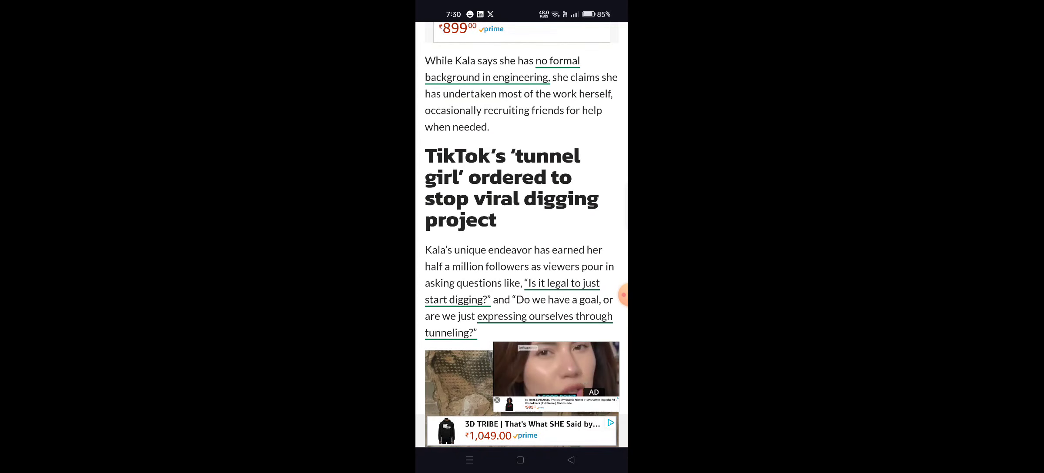
scroll("down", 3)
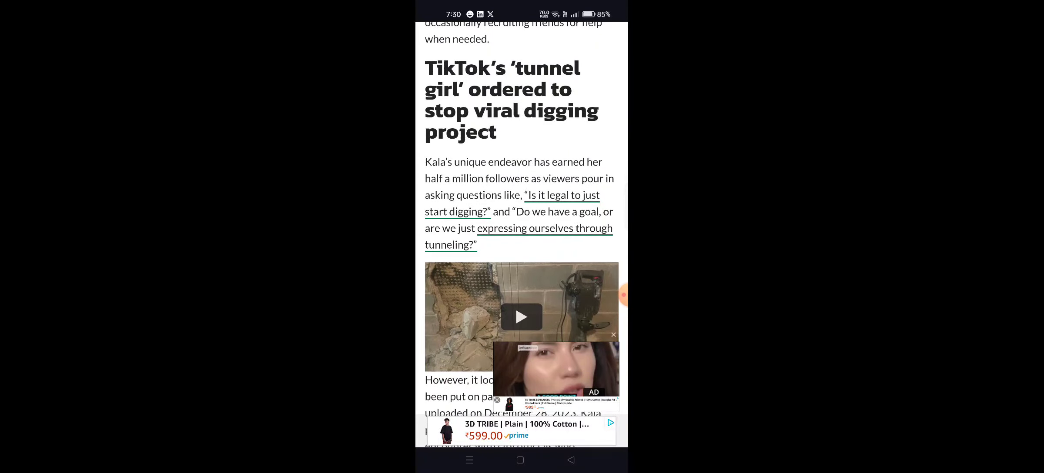
scroll("down", 3)
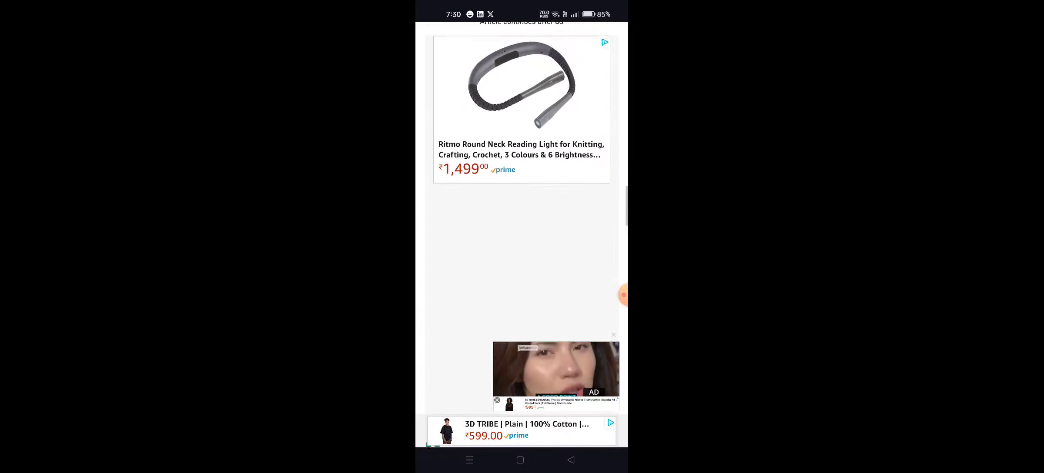